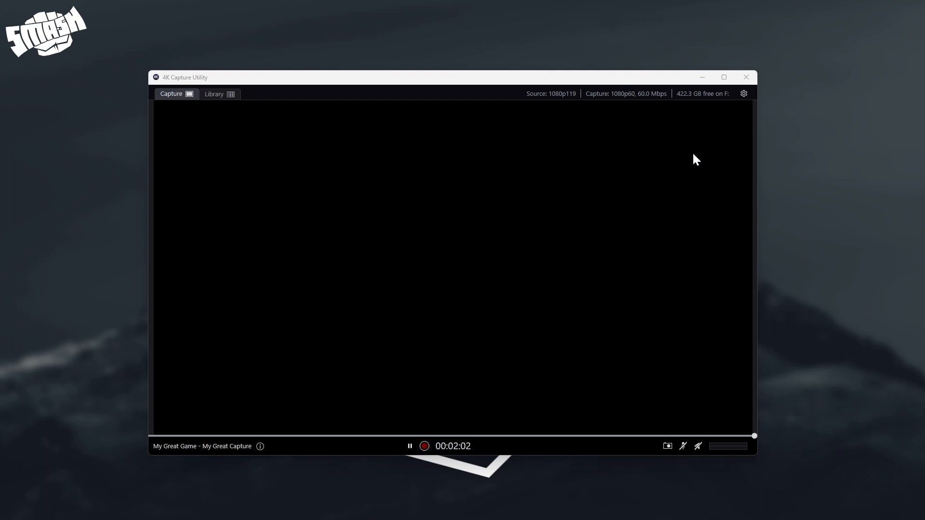
mouse_move(472, 143)
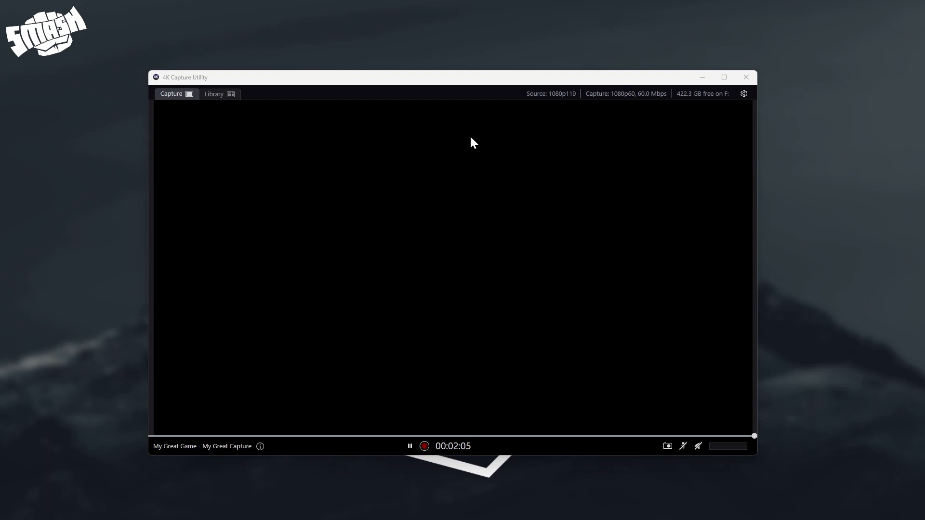
mouse_move(494, 134)
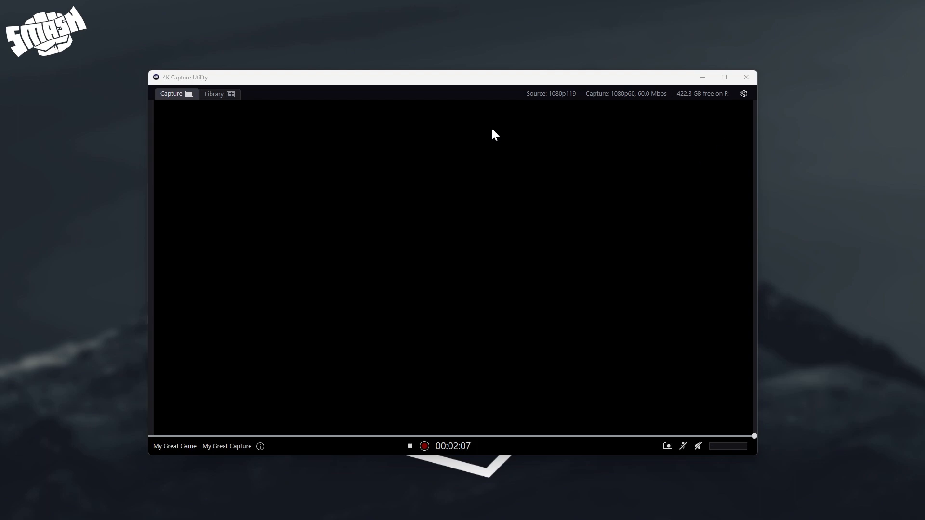
mouse_move(468, 184)
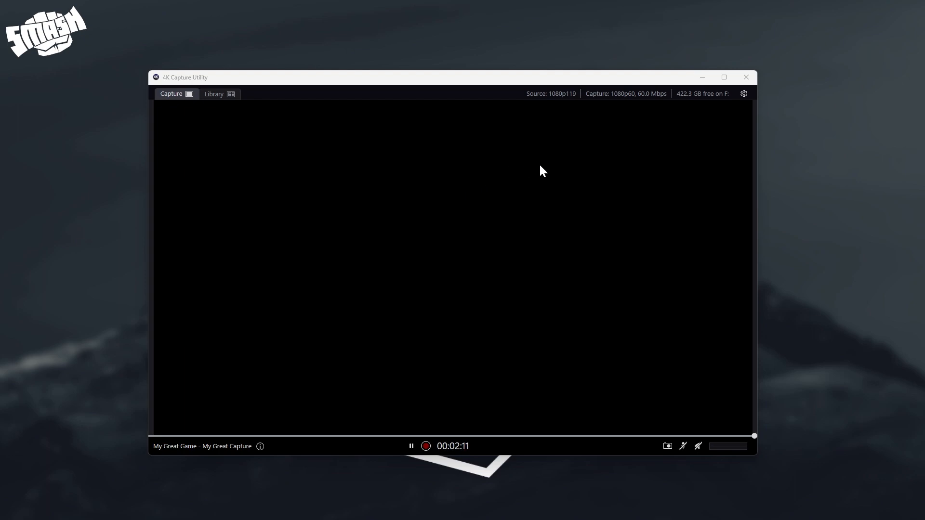
mouse_move(641, 227)
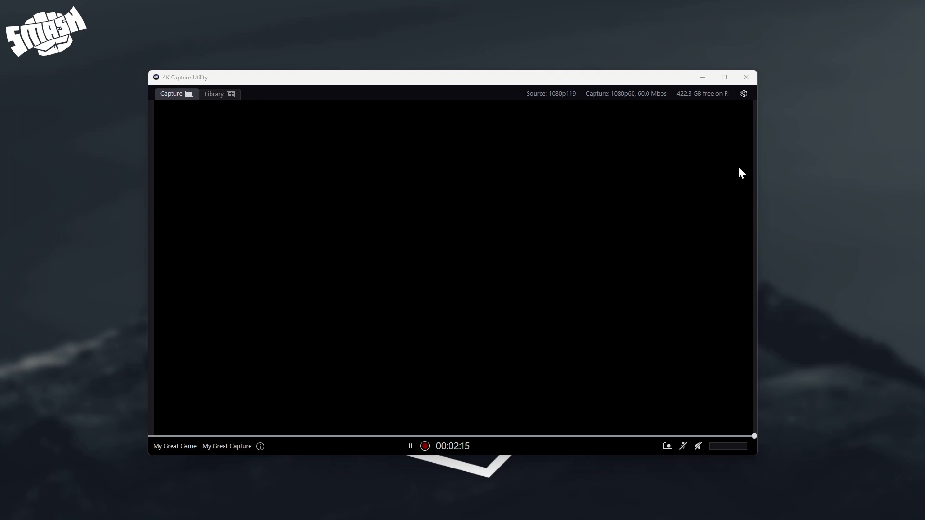
mouse_move(747, 105)
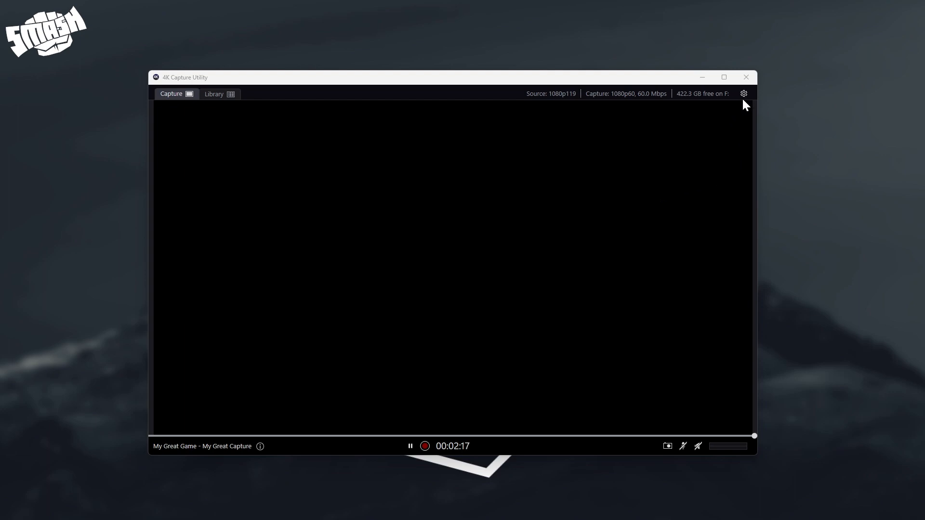
- Open Preferences, look over the Device tab, then view the Recording tab's encoder and bit rate settings
click(743, 93)
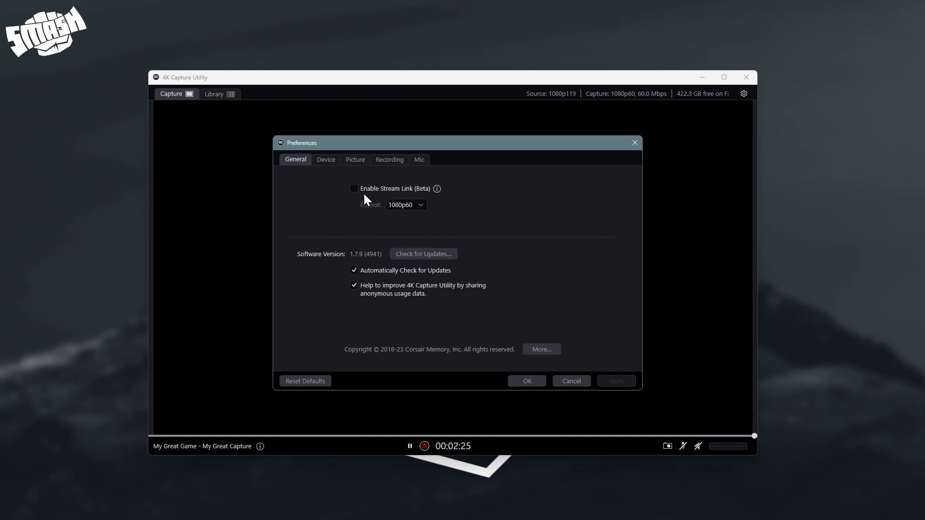
click(326, 160)
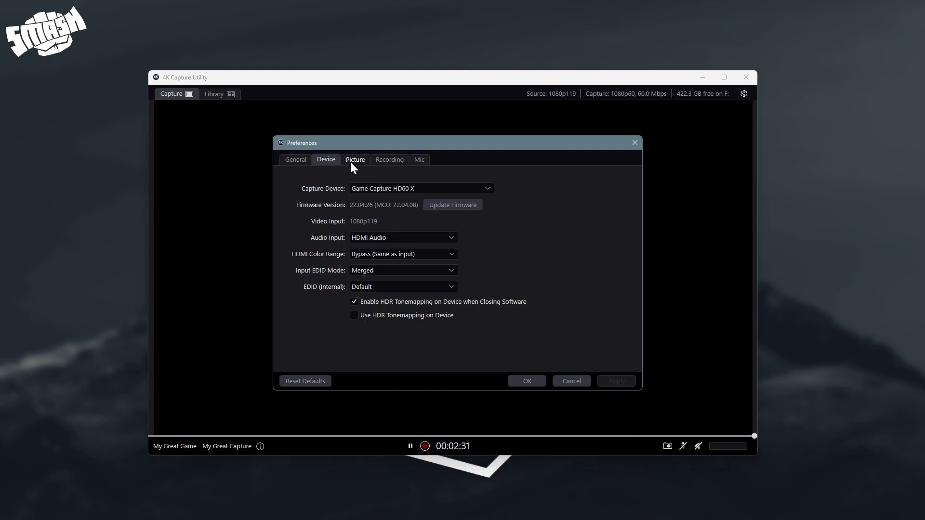
click(389, 159)
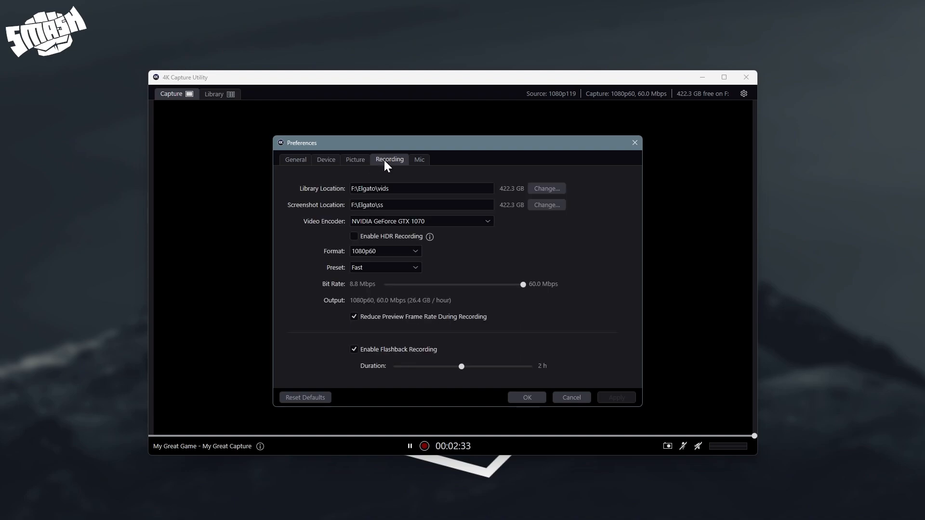
click(384, 267)
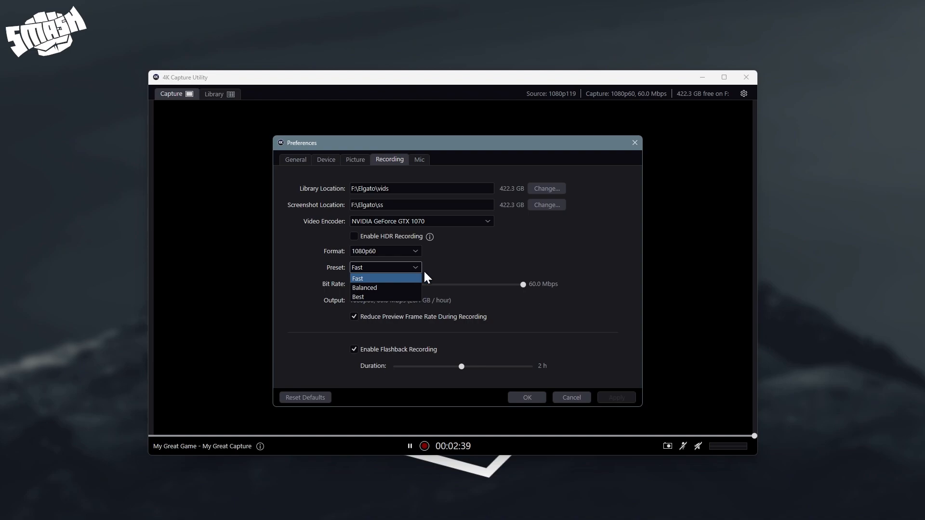
click(358, 278)
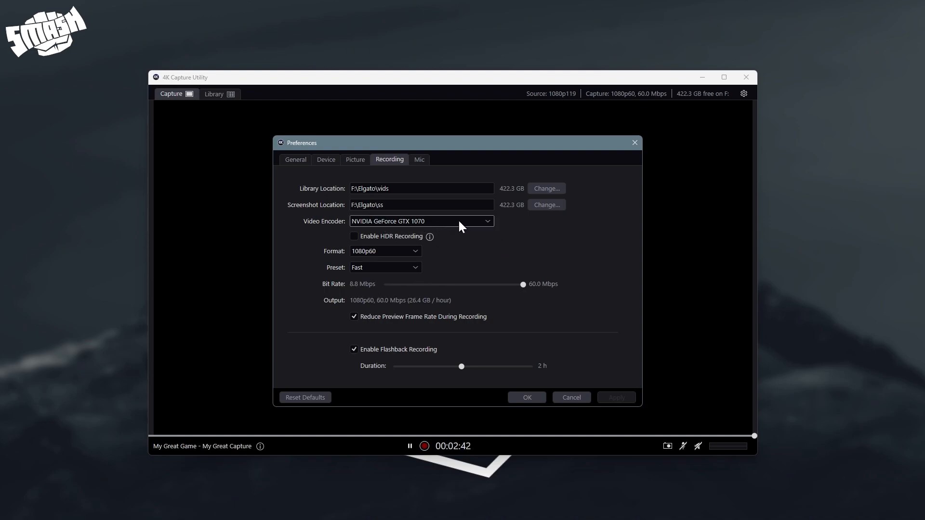
click(420, 220)
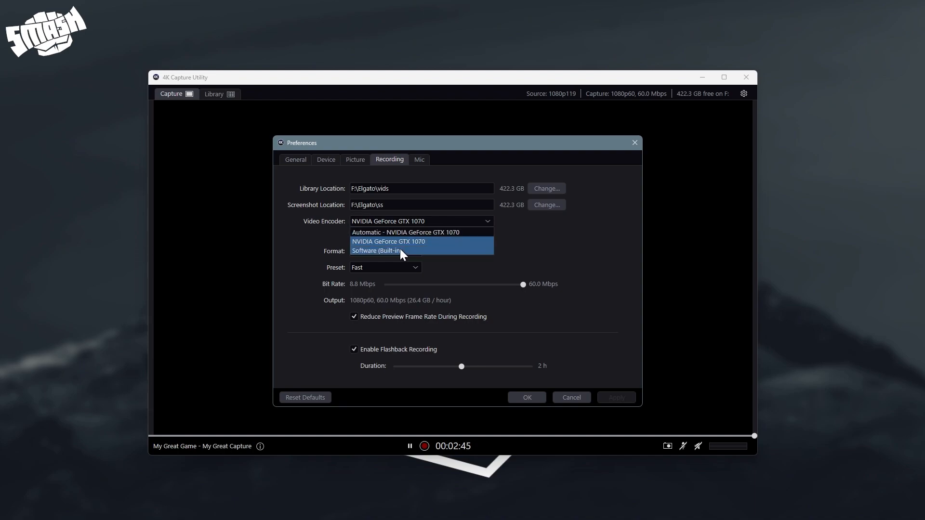
click(388, 241)
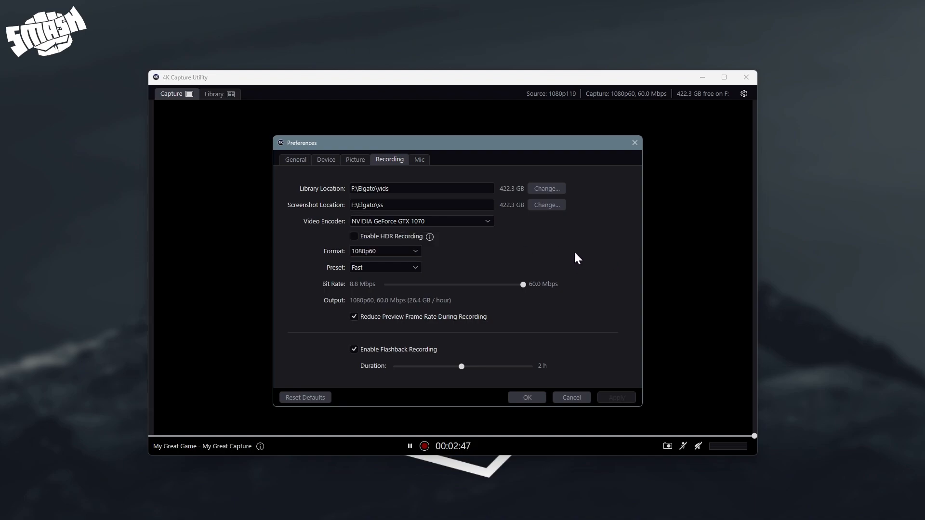
mouse_move(445, 289)
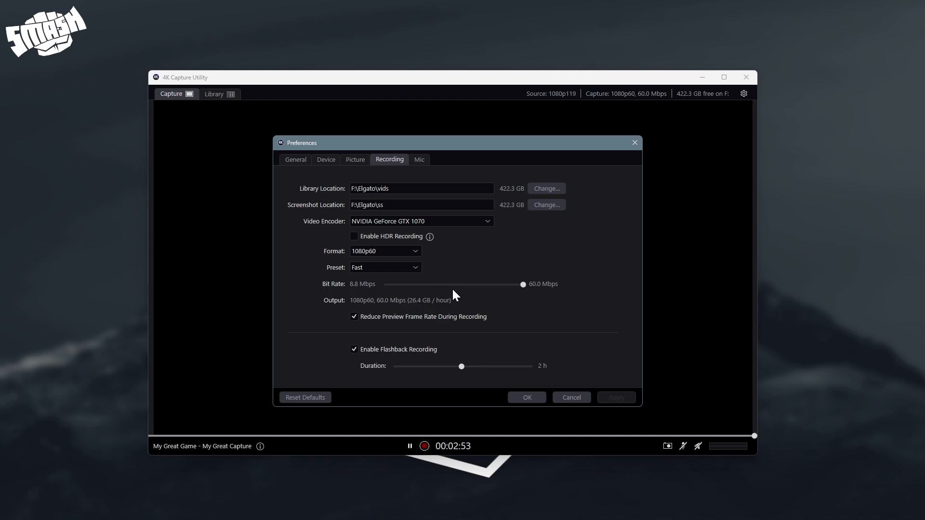
mouse_move(452, 294)
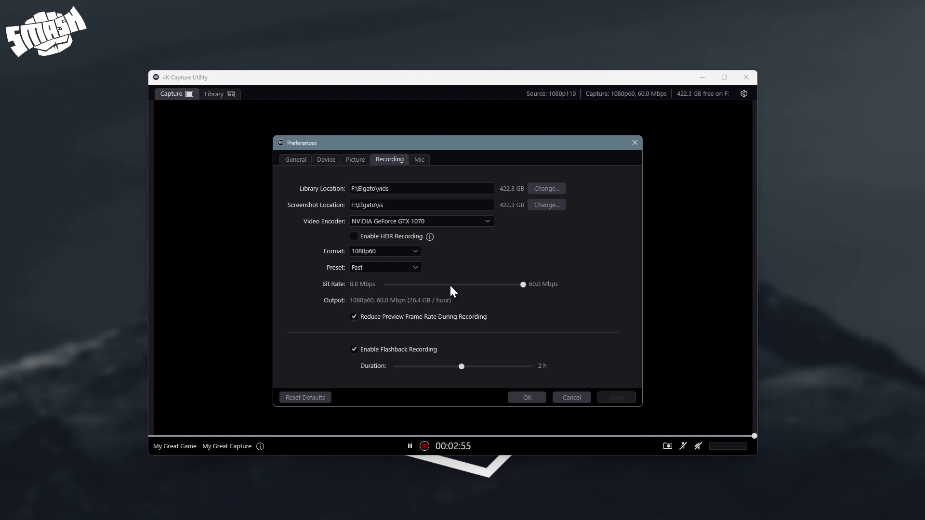
mouse_move(460, 290)
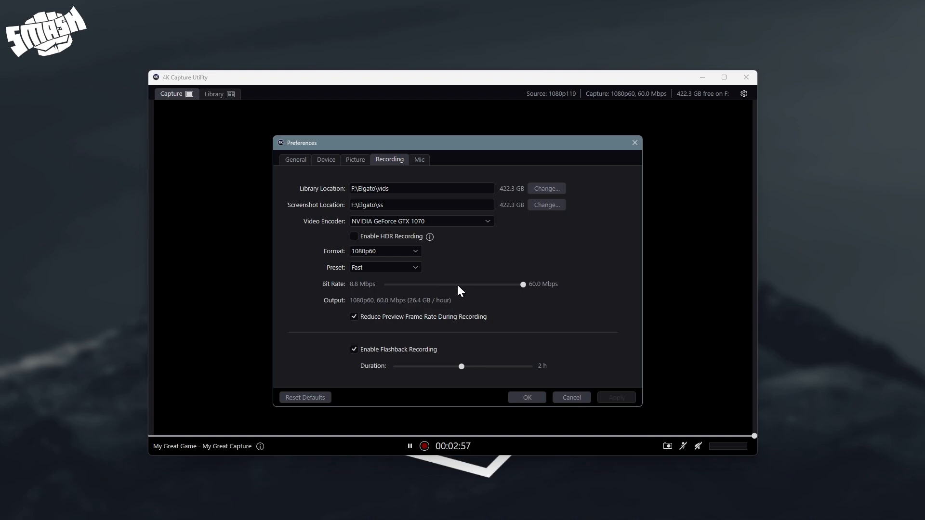
mouse_move(451, 286)
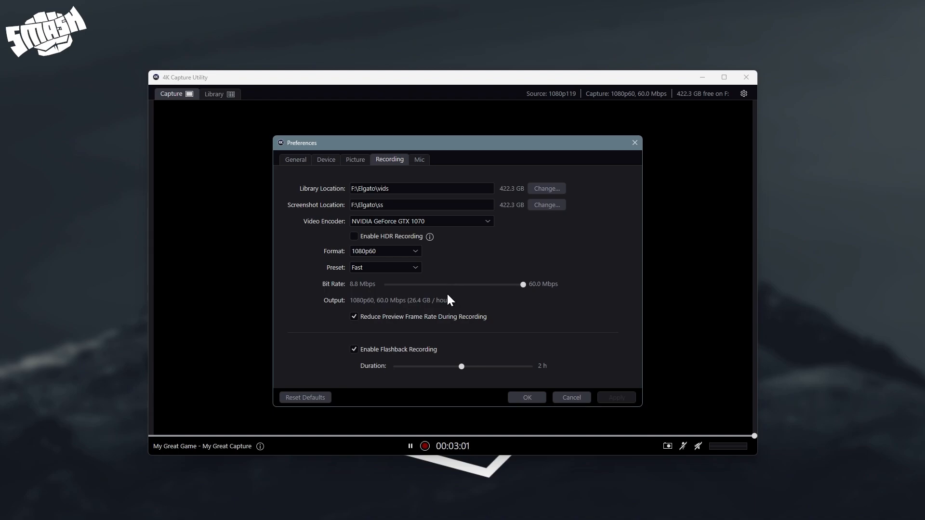
mouse_move(478, 294)
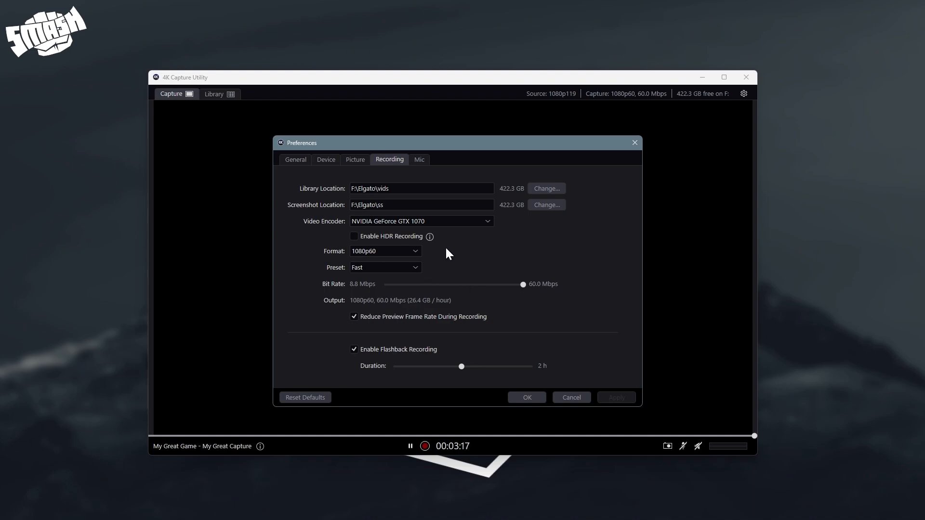
mouse_move(486, 266)
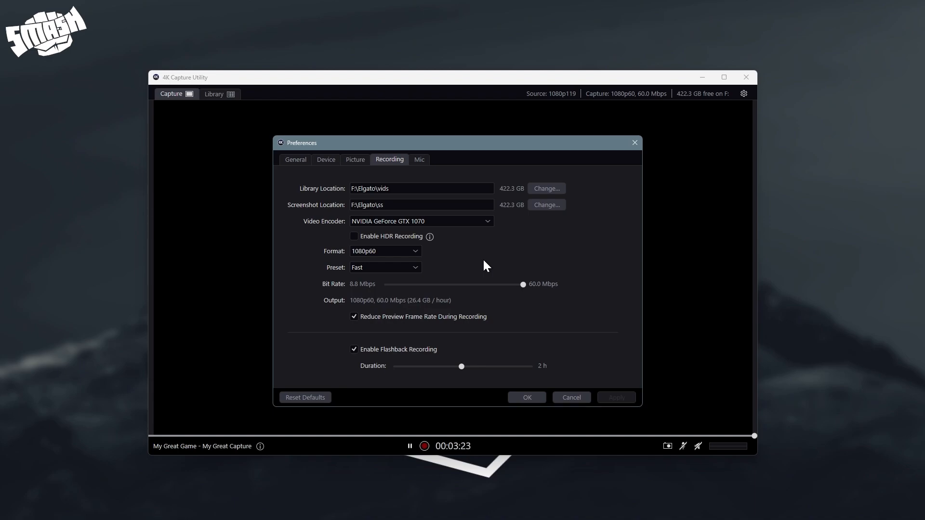
mouse_move(482, 269)
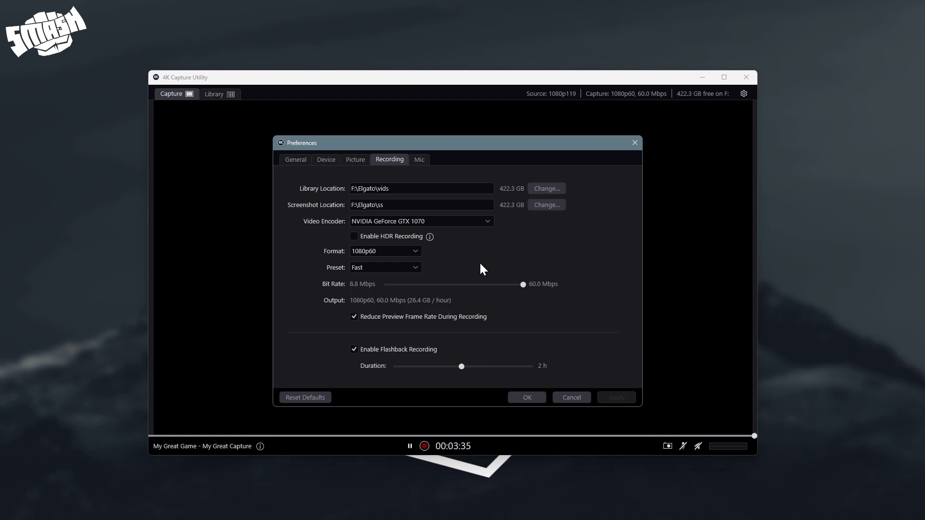
mouse_move(482, 266)
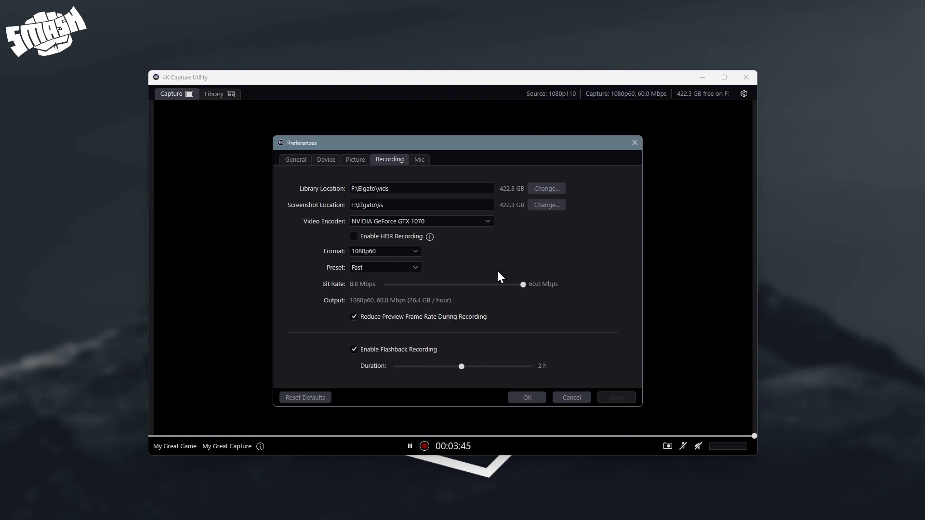
mouse_move(461, 290)
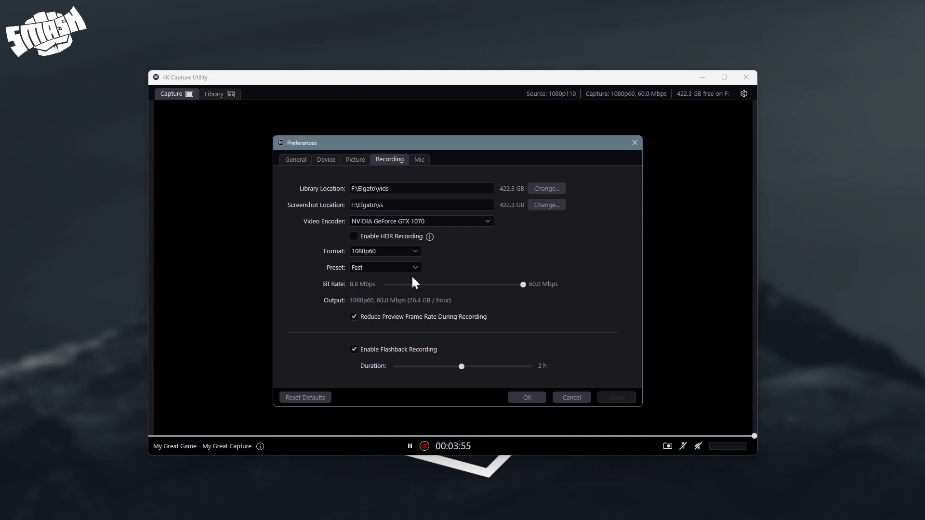
mouse_move(425, 279)
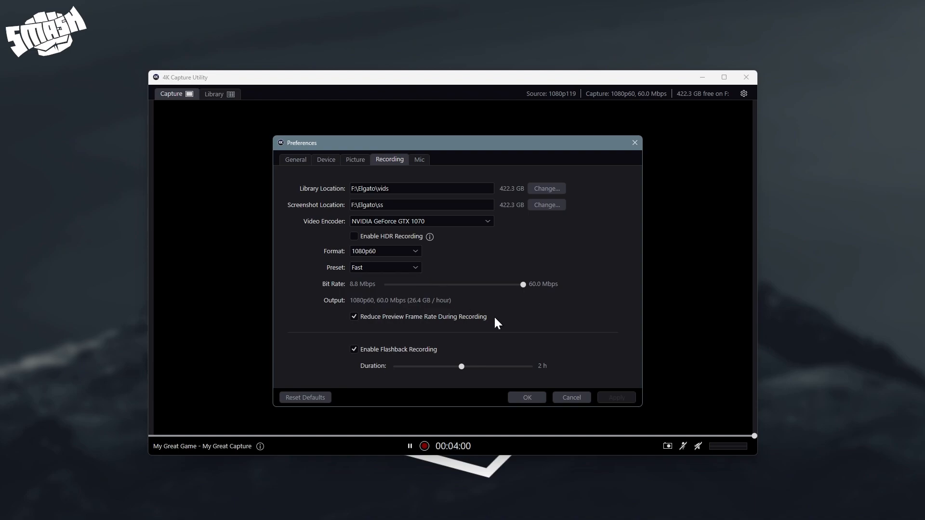
mouse_move(581, 262)
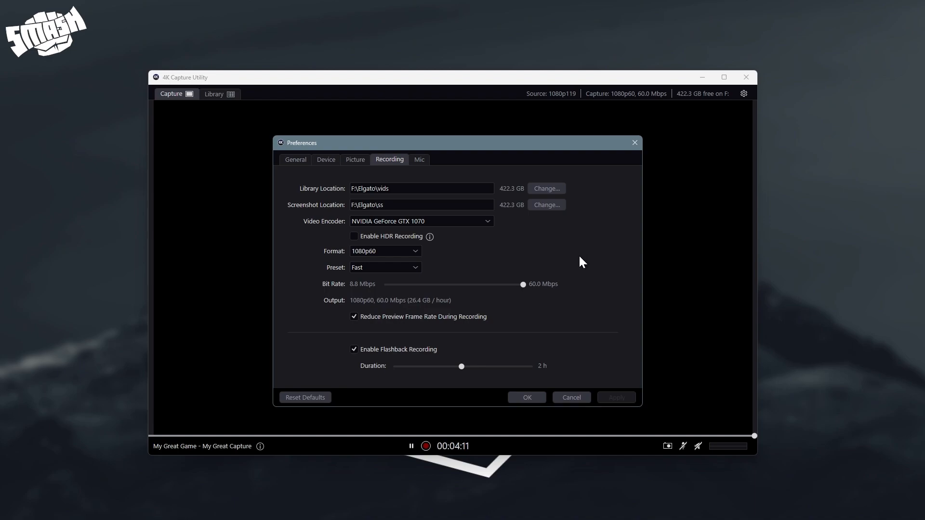
mouse_move(581, 288)
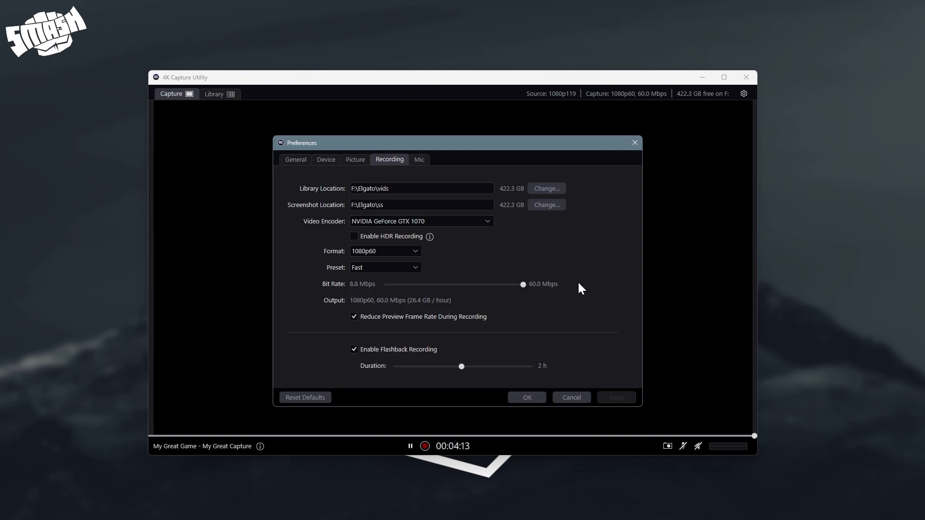
mouse_move(581, 373)
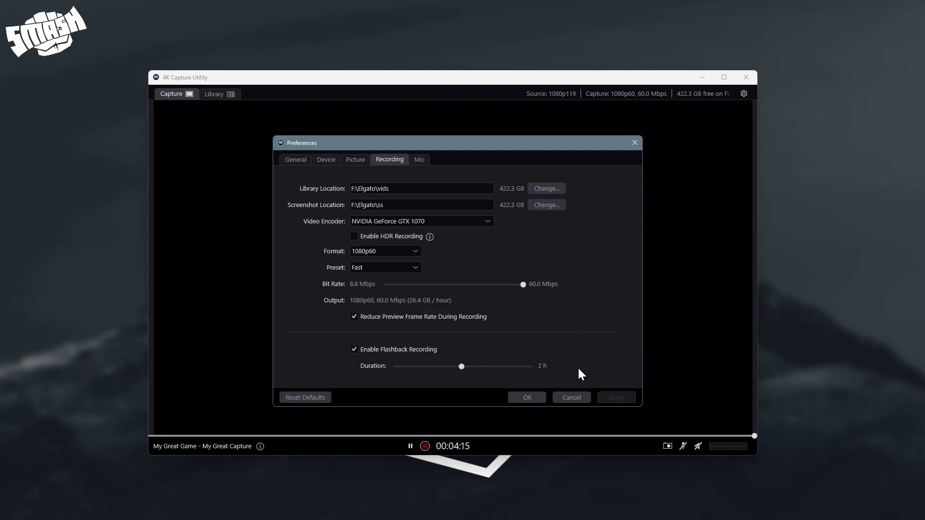
mouse_move(583, 361)
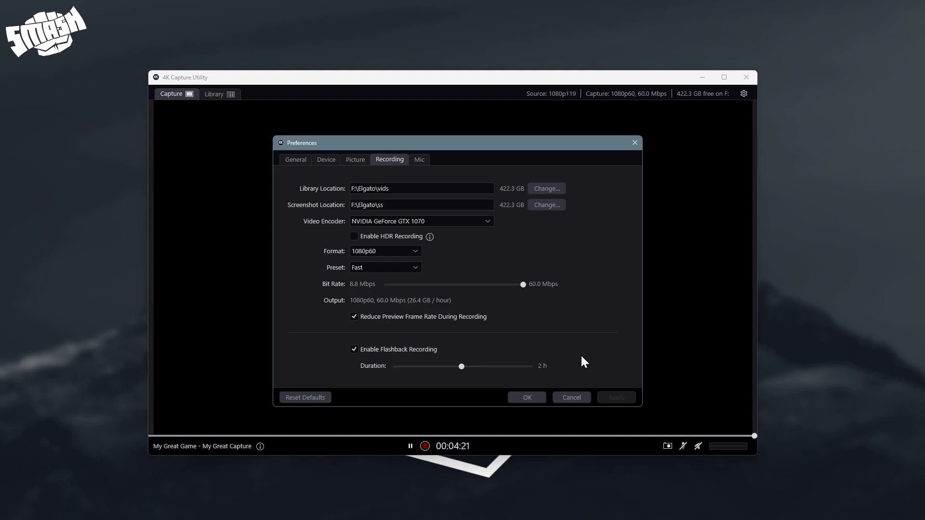
mouse_move(538, 266)
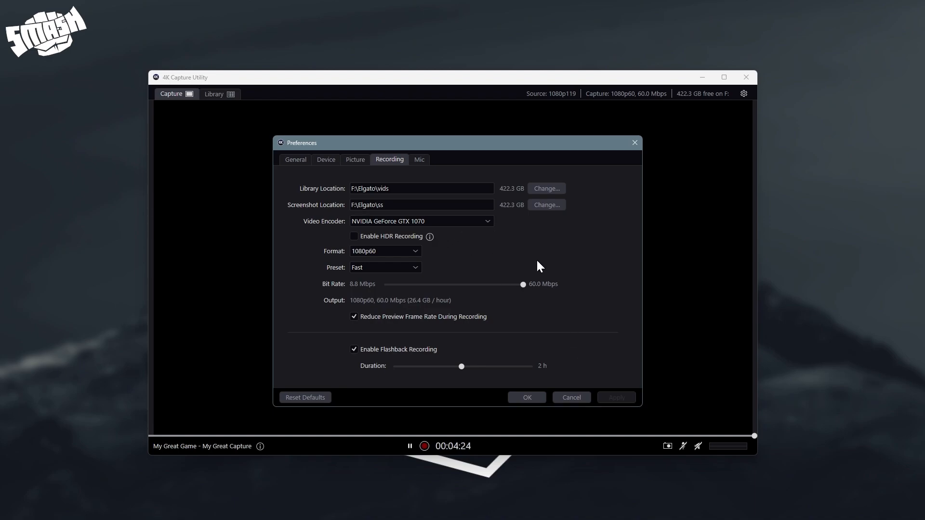
click(384, 250)
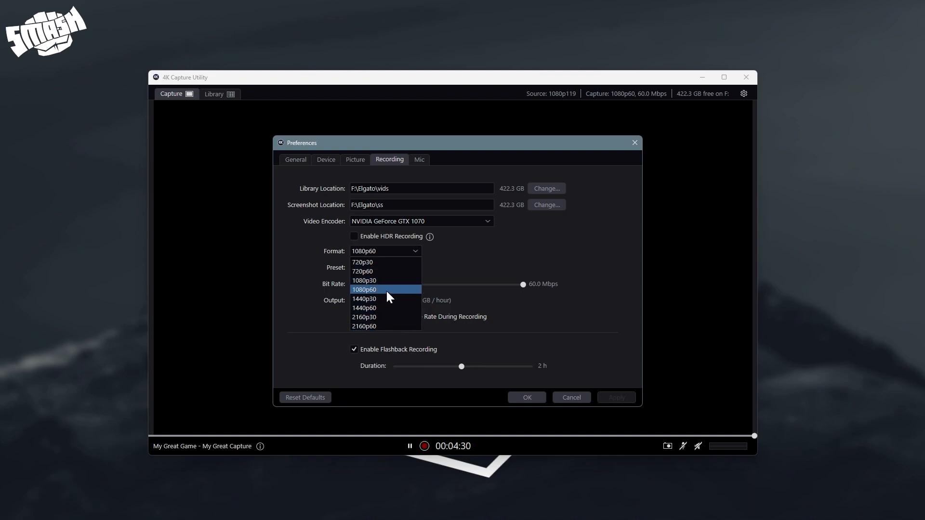
mouse_move(396, 292)
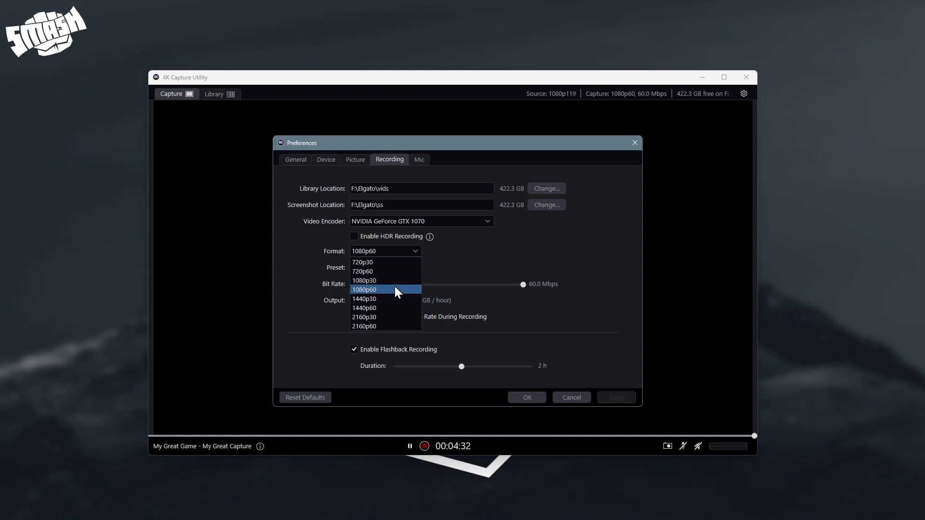
mouse_move(493, 272)
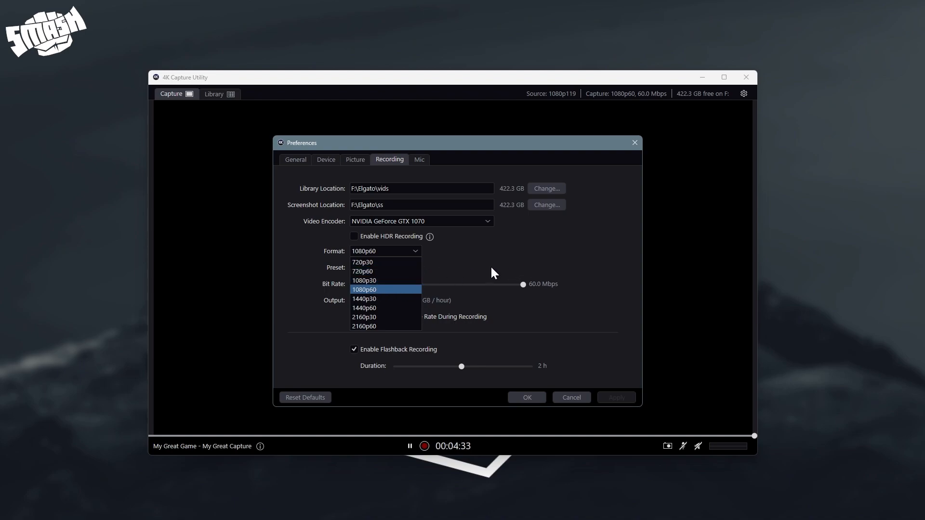
click(365, 289)
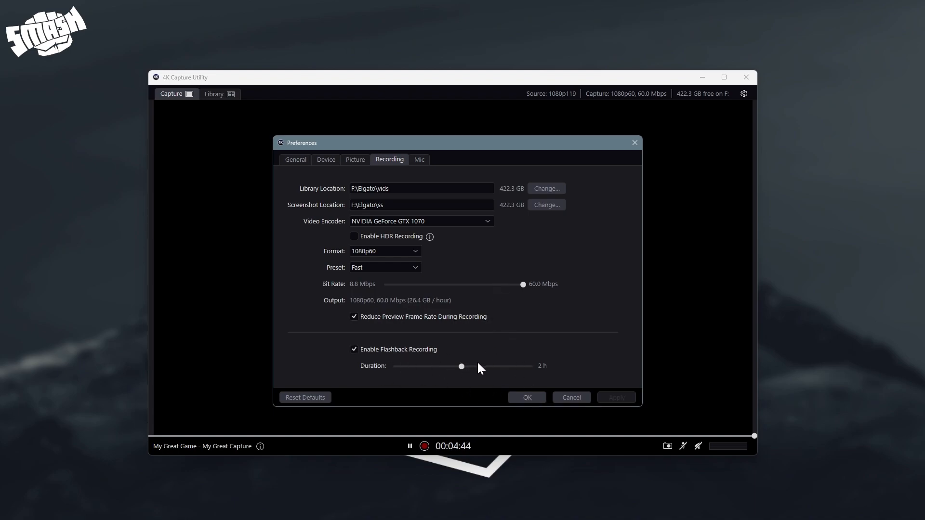
mouse_move(606, 357)
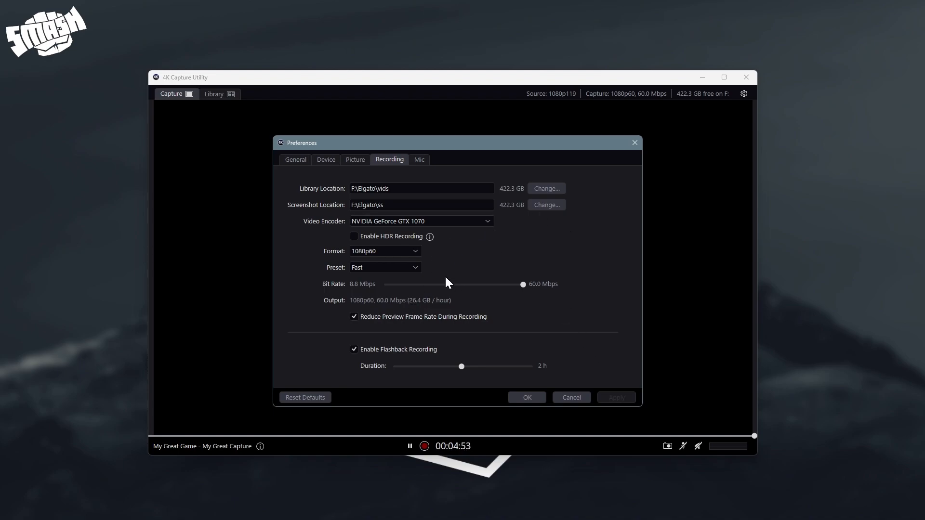
mouse_move(613, 252)
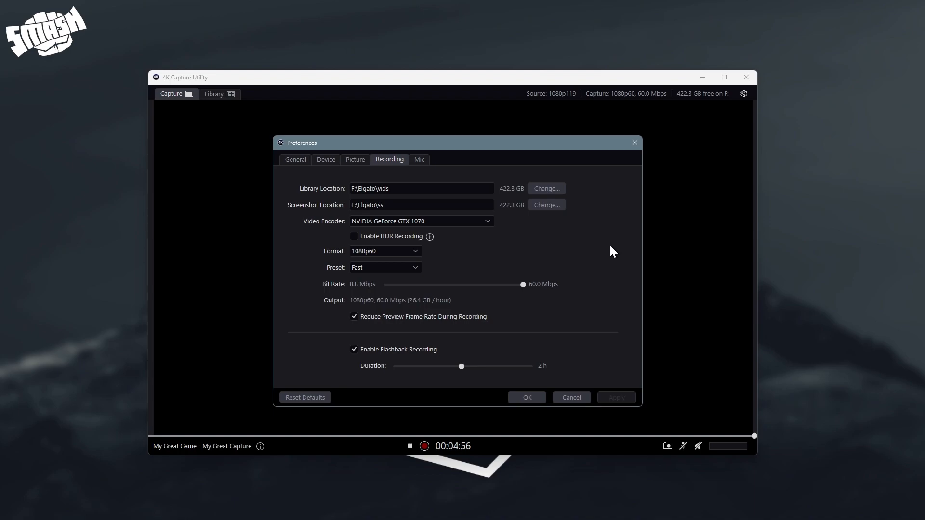
mouse_move(583, 271)
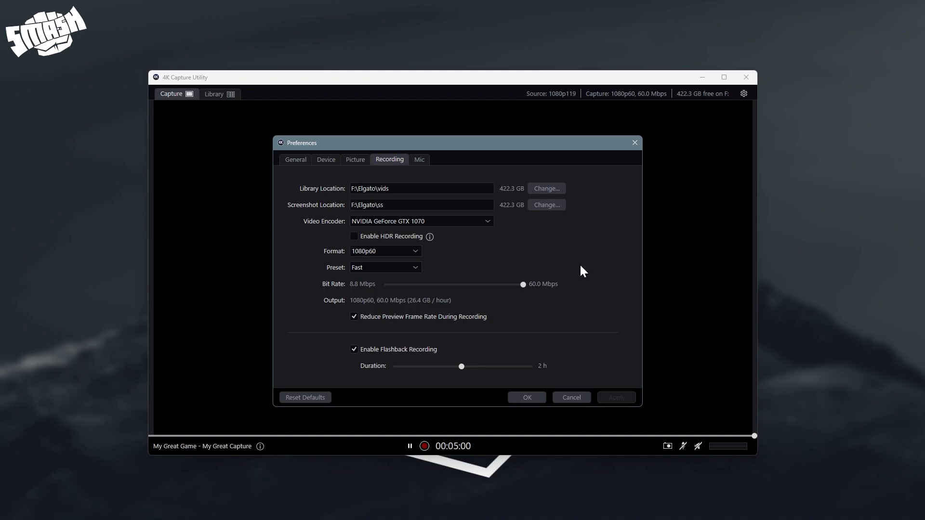
mouse_move(444, 289)
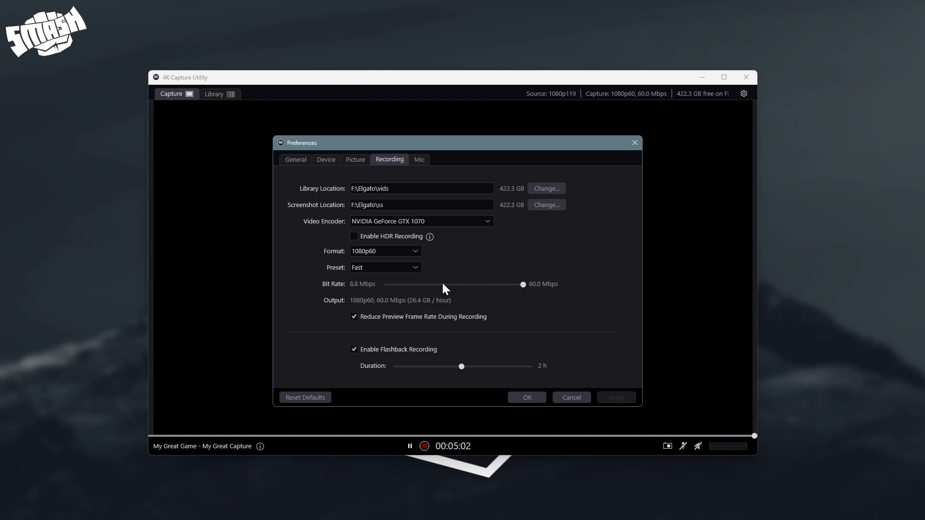
mouse_move(469, 261)
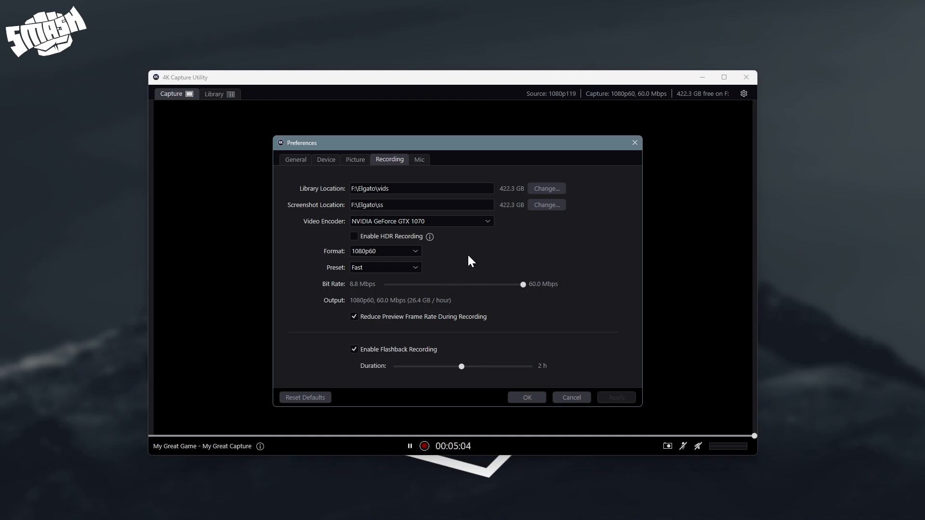
mouse_move(463, 267)
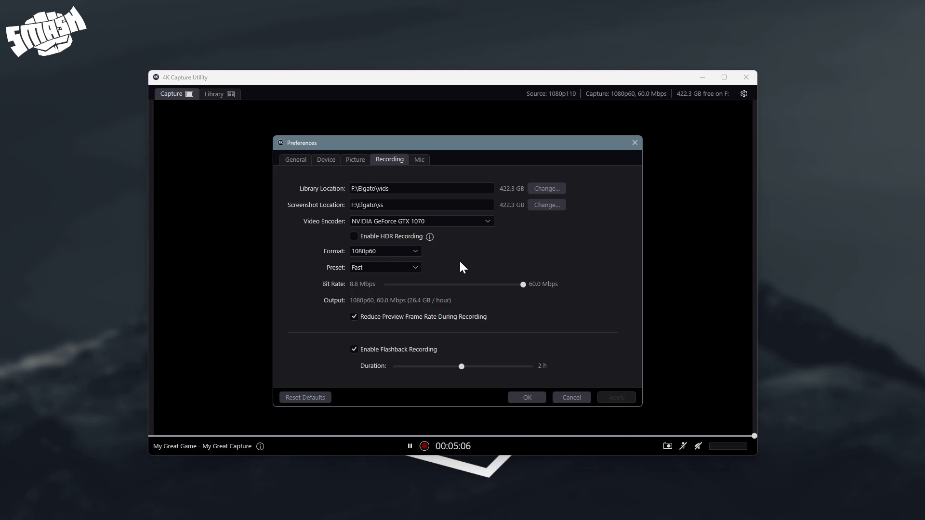
click(421, 204)
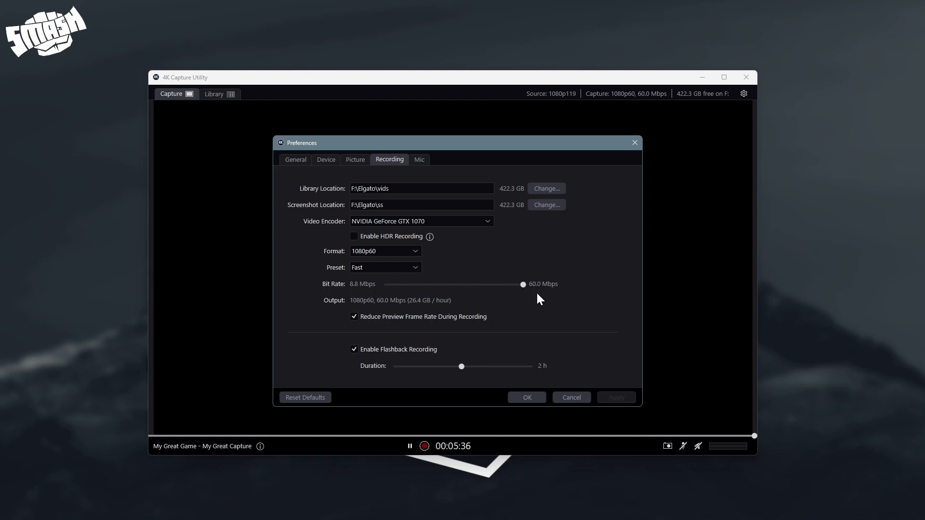
mouse_move(536, 293)
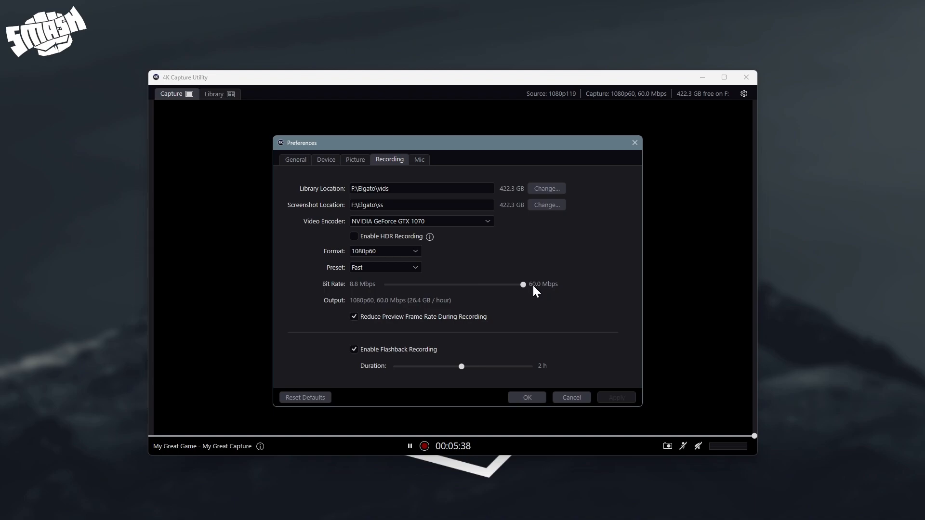
mouse_move(464, 294)
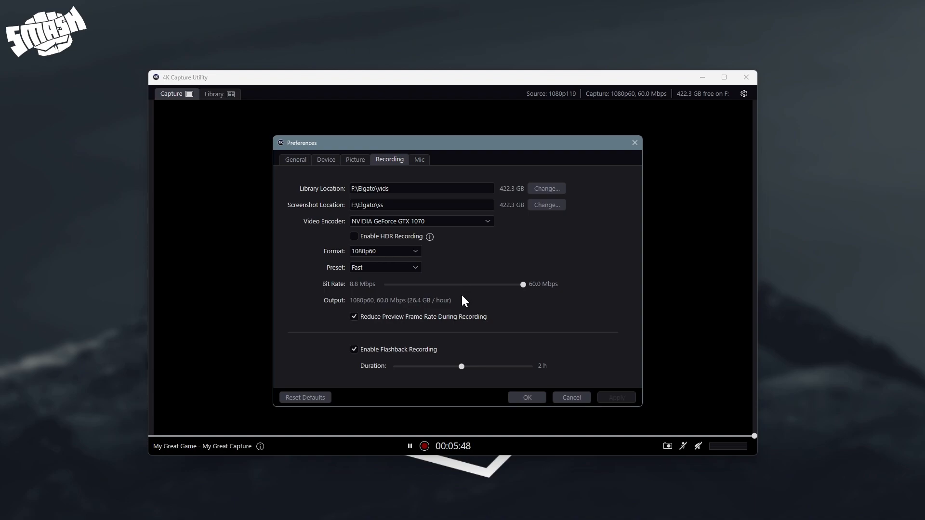
mouse_move(470, 297)
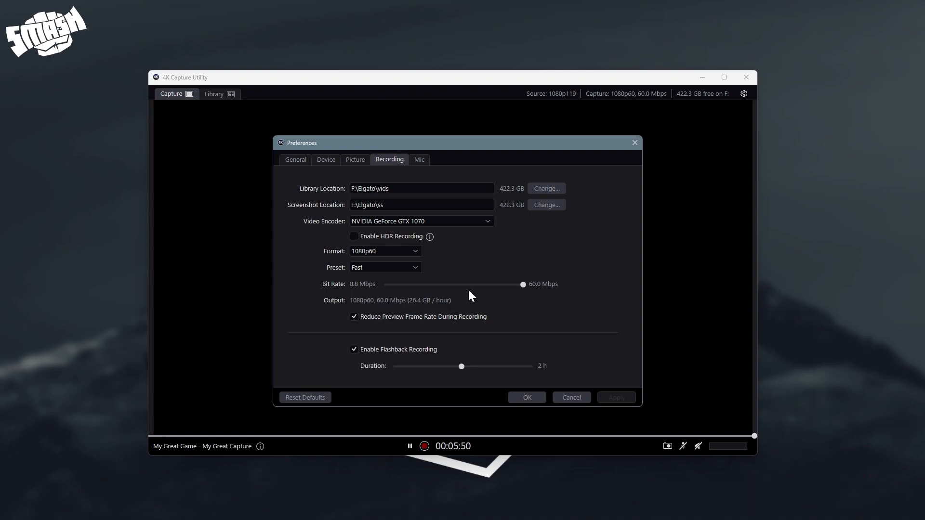